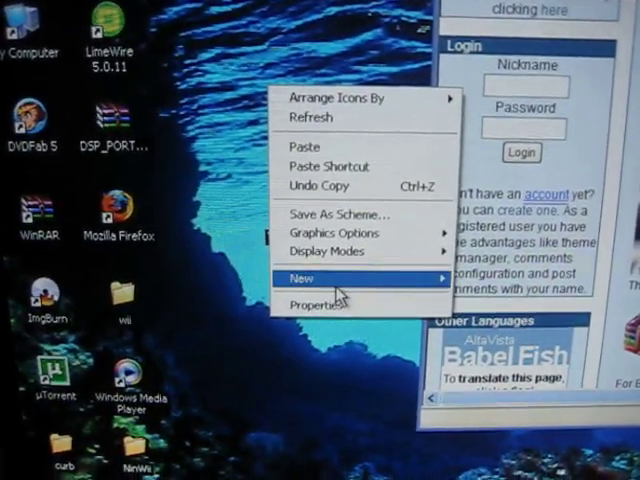
pyautogui.moveTo(304, 280)
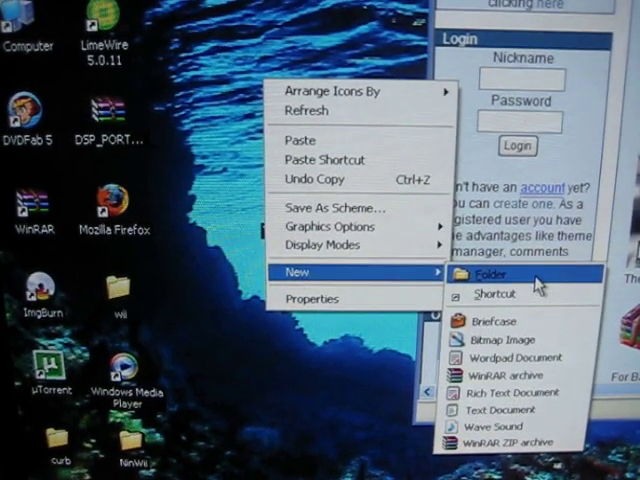
# - Create a new desktop folder holding the 509 MB tcmsa.rar archive
pyautogui.click(488, 272)
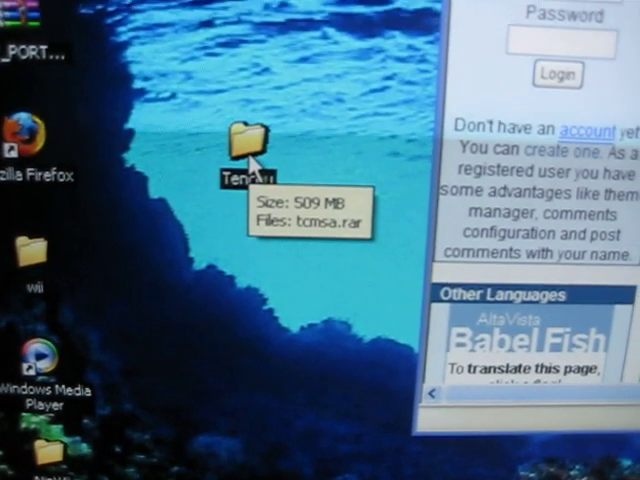
# - Open the new folder revealing the 521,279 KB tcmsa WinRAR archive
pyautogui.doubleClick(248, 136)
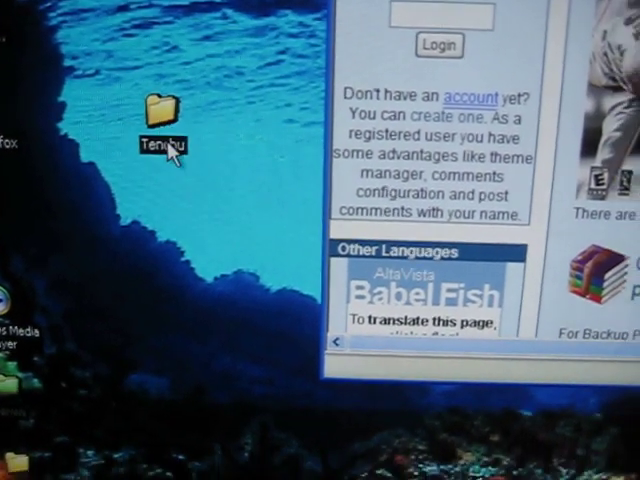
pyautogui.doubleClick(164, 104)
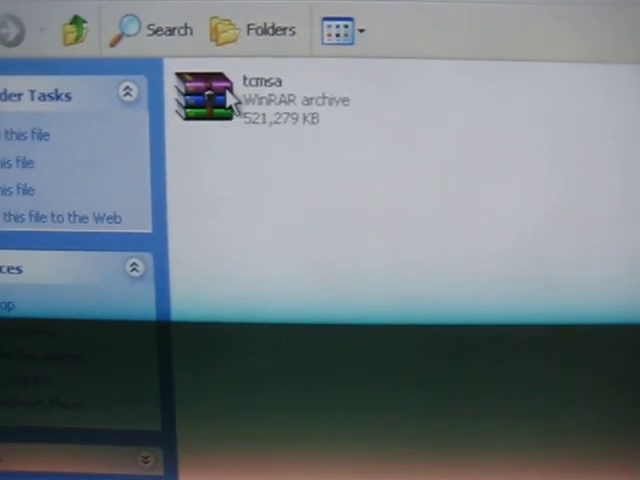
# - Extract tcmsa.rar via WinRAR 'Extract to tcmsa\', yielding the .cso game files
pyautogui.rightClick(200, 100)
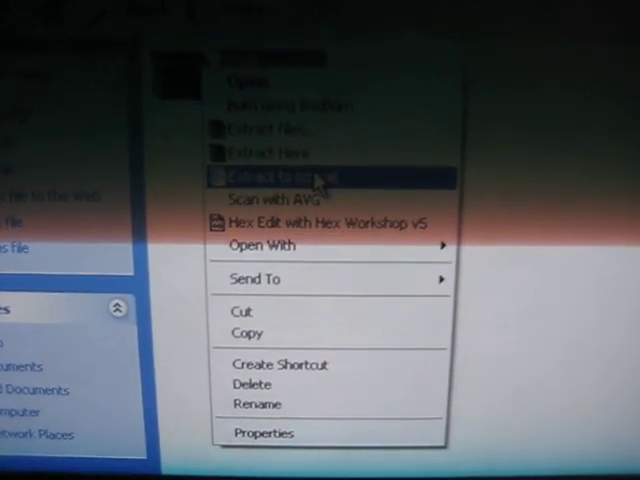
pyautogui.click(270, 176)
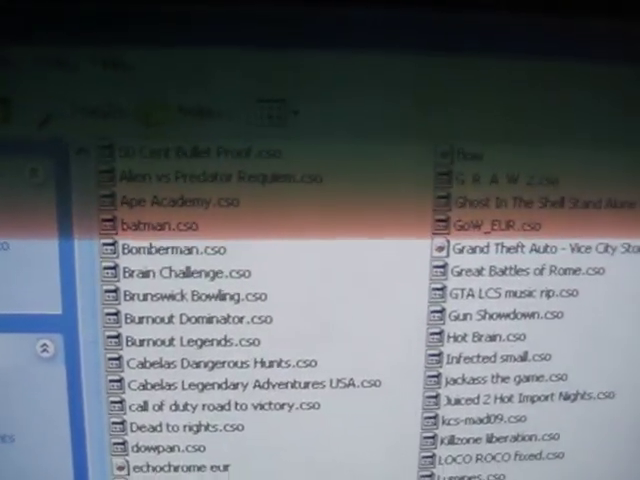
pyautogui.scroll(-3)
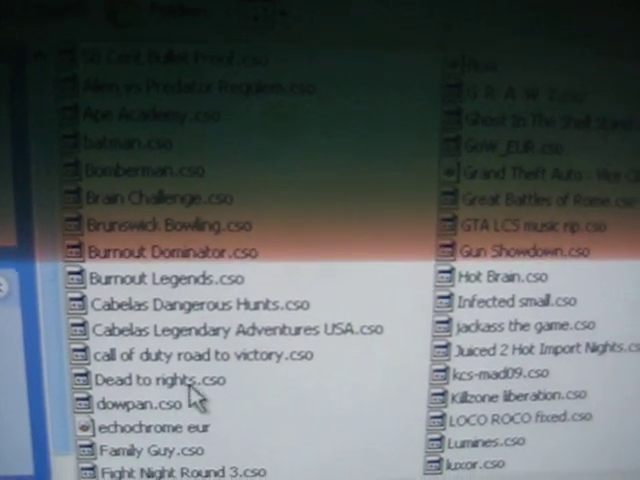